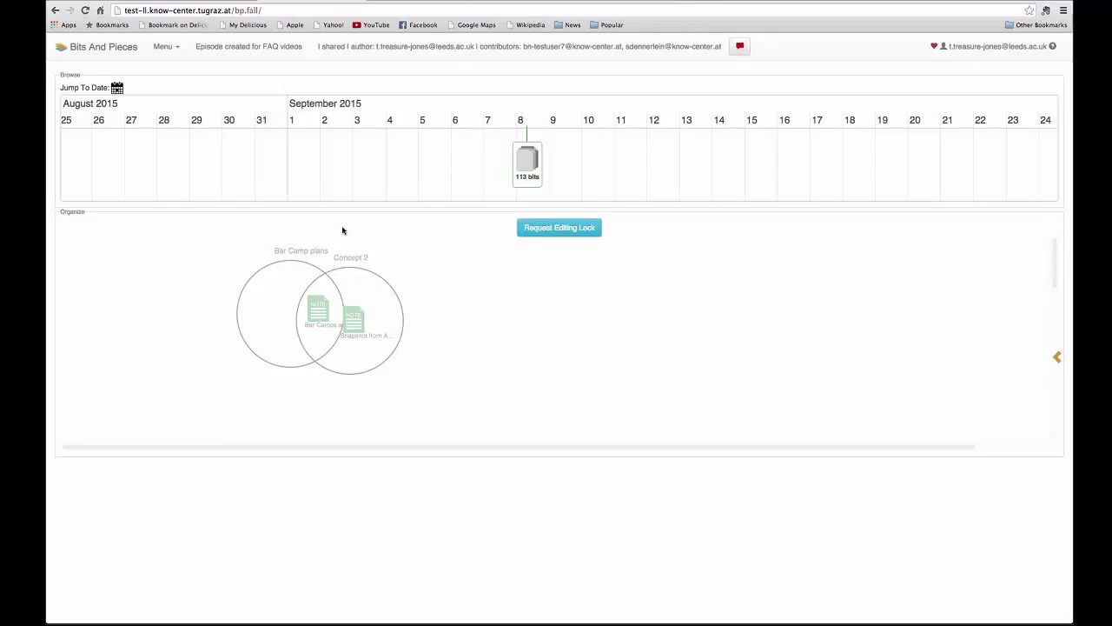
mouse_move(1059, 358)
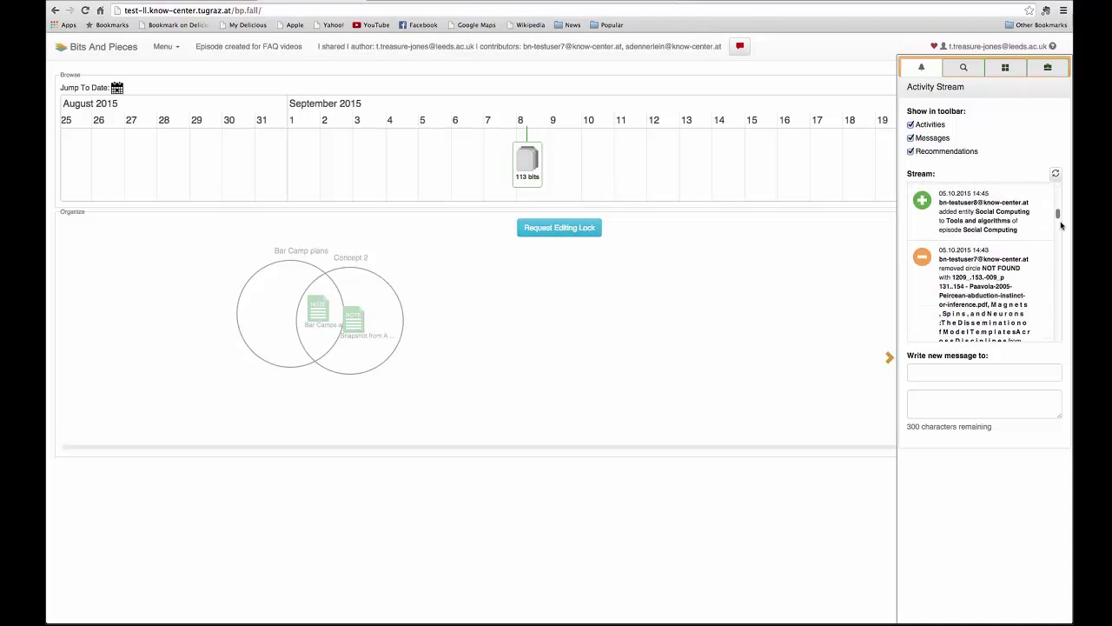
- Show the Activity Stream side panel with recent sharing notifications
left_click(1057, 174)
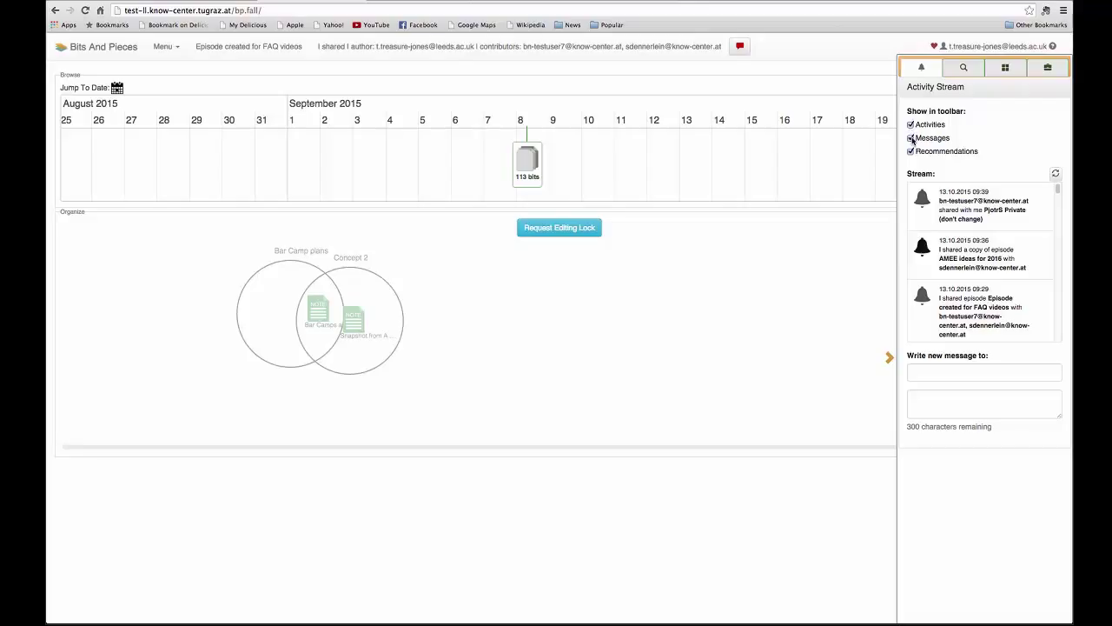
- Toggle the stream filter checkboxes so only Activities remains shown
left_click(910, 137)
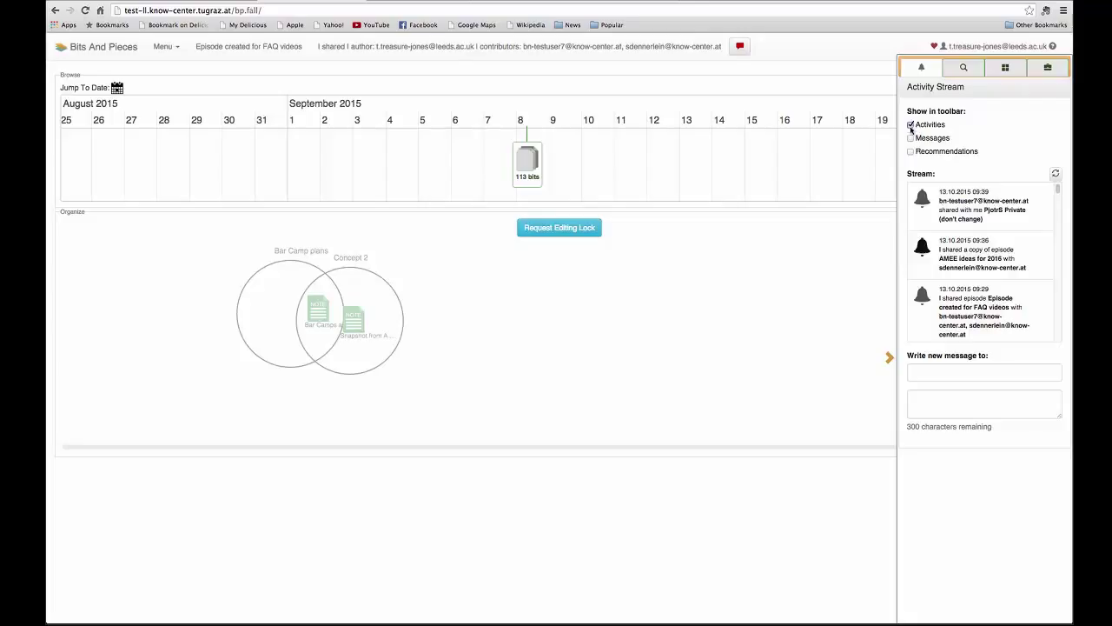
left_click(911, 125)
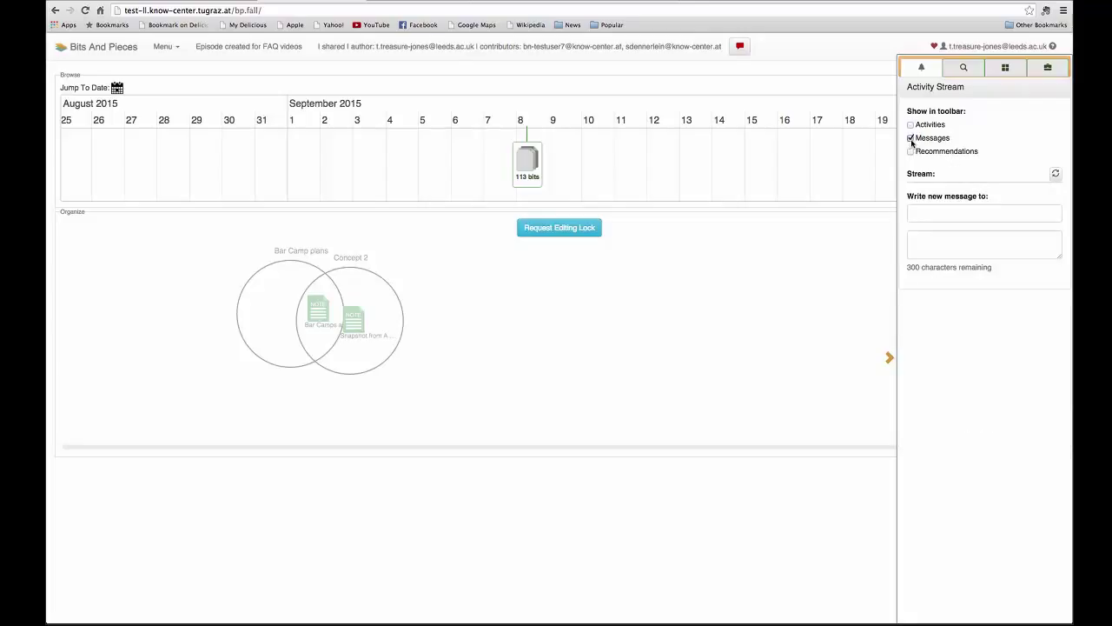
left_click(911, 140)
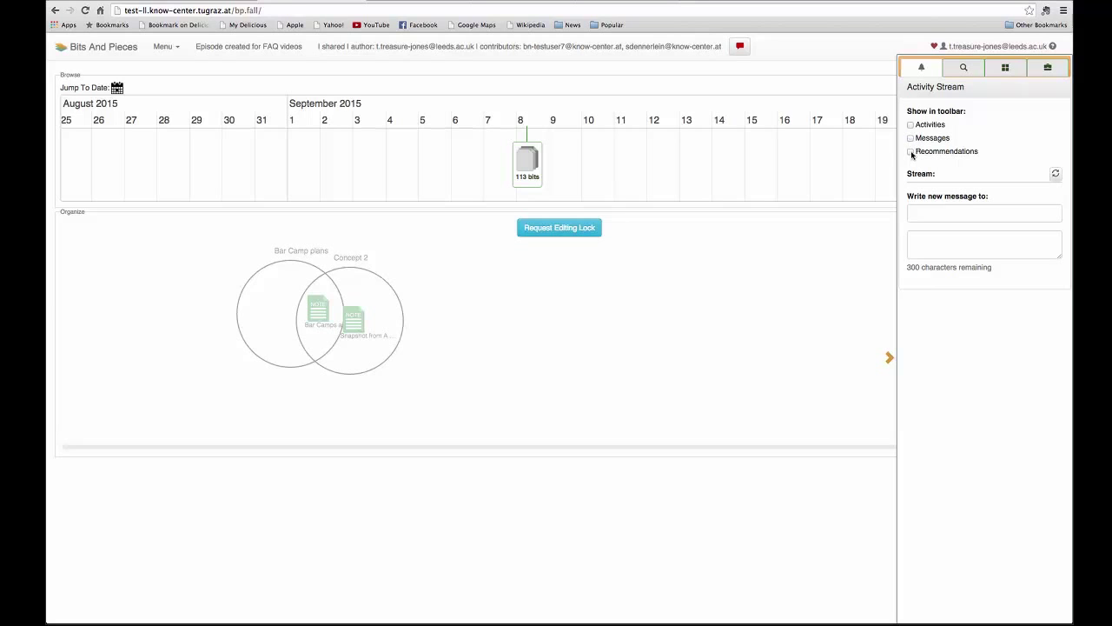
left_click(911, 152)
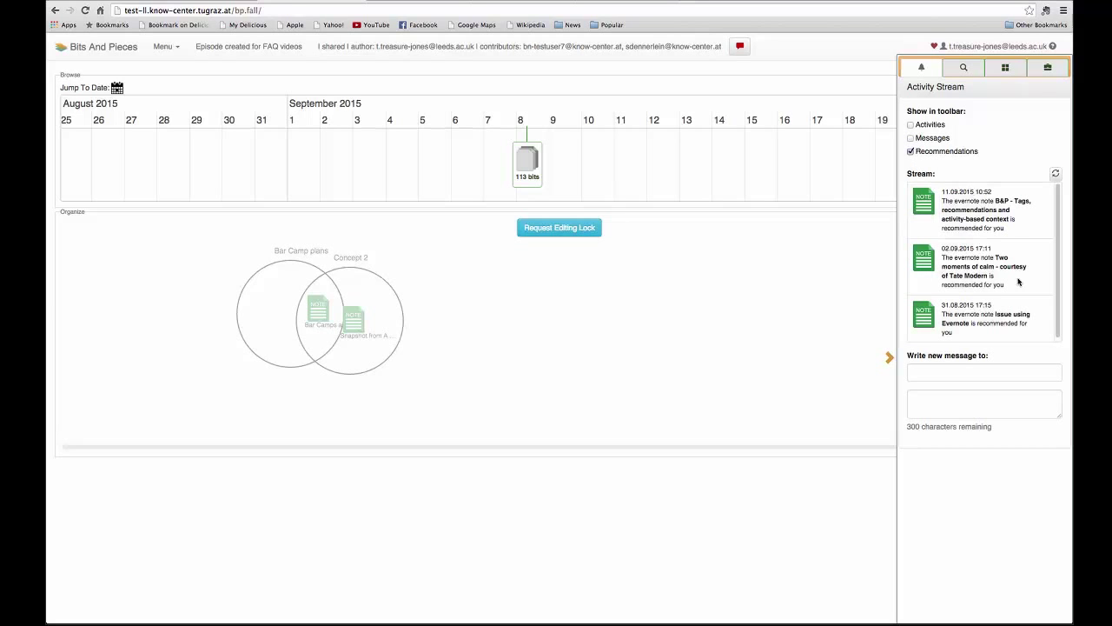
mouse_move(926, 184)
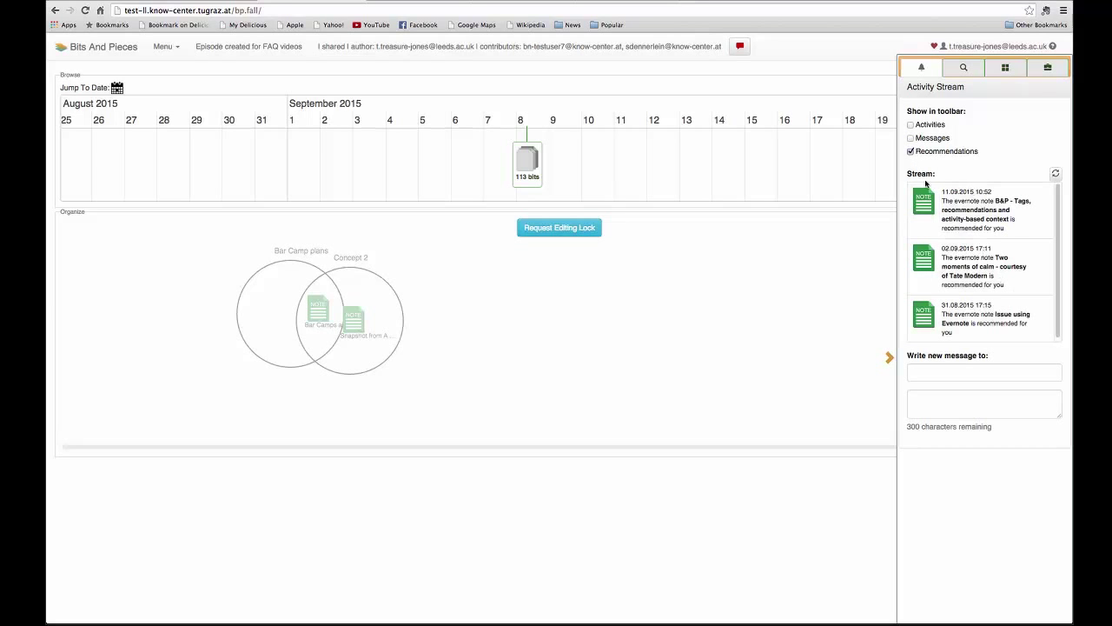
left_click(911, 125)
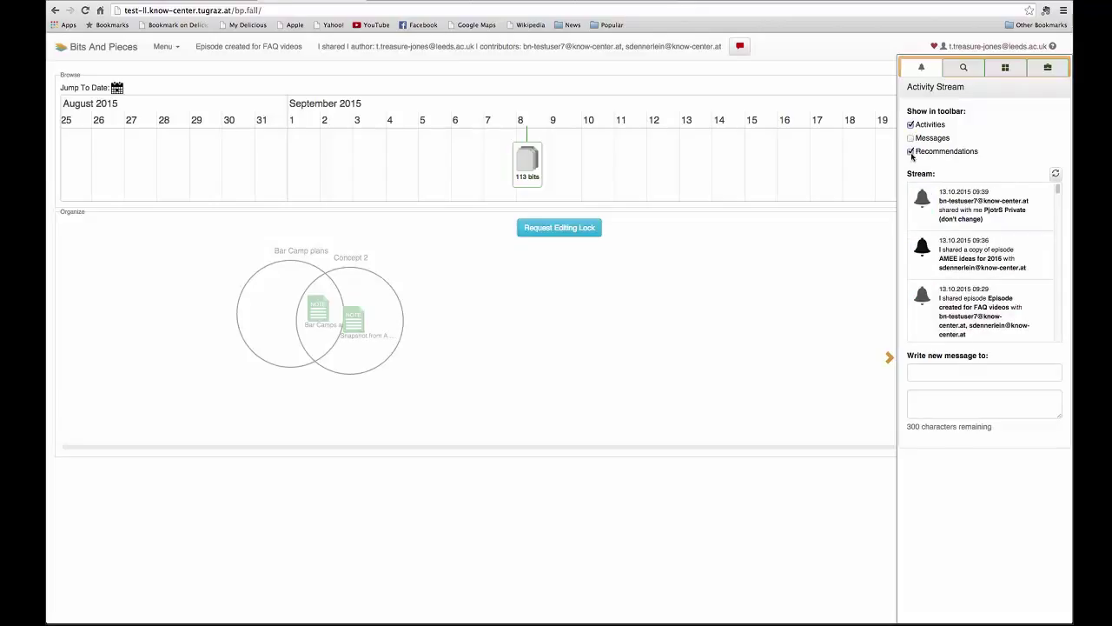
- Finish the activities-only filter and show the Menu dropdown of shared episodes
left_click(910, 151)
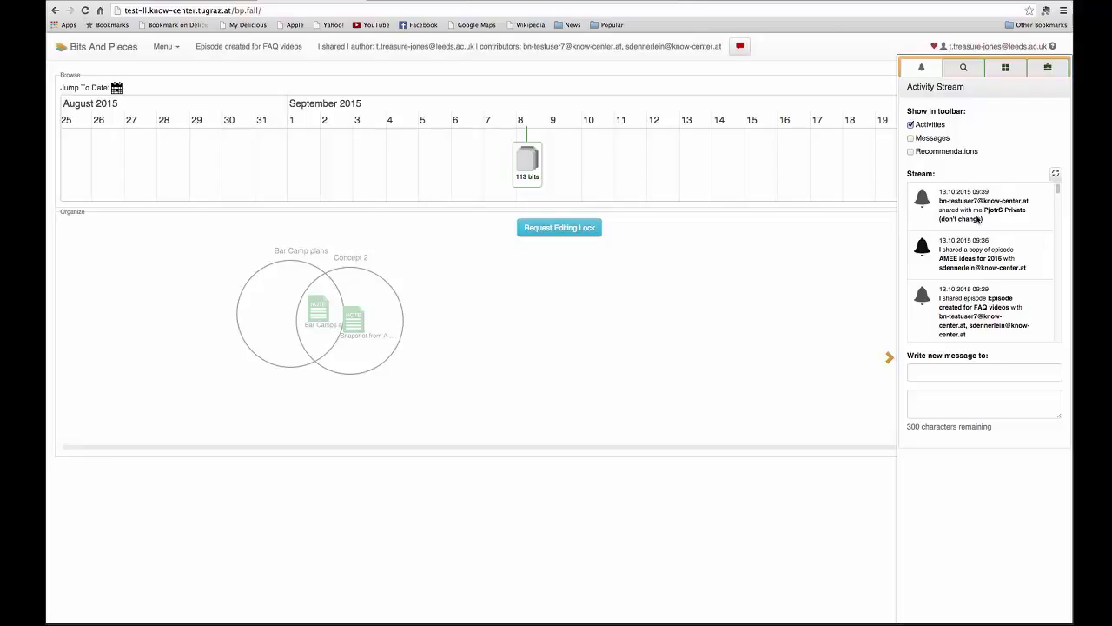
mouse_move(956, 227)
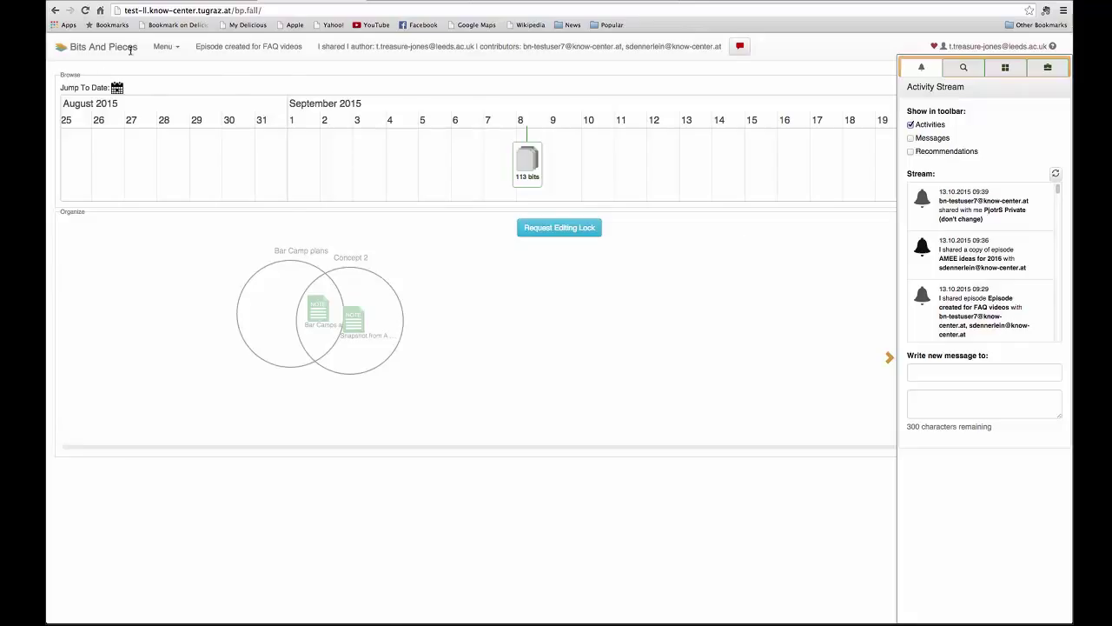
left_click(165, 45)
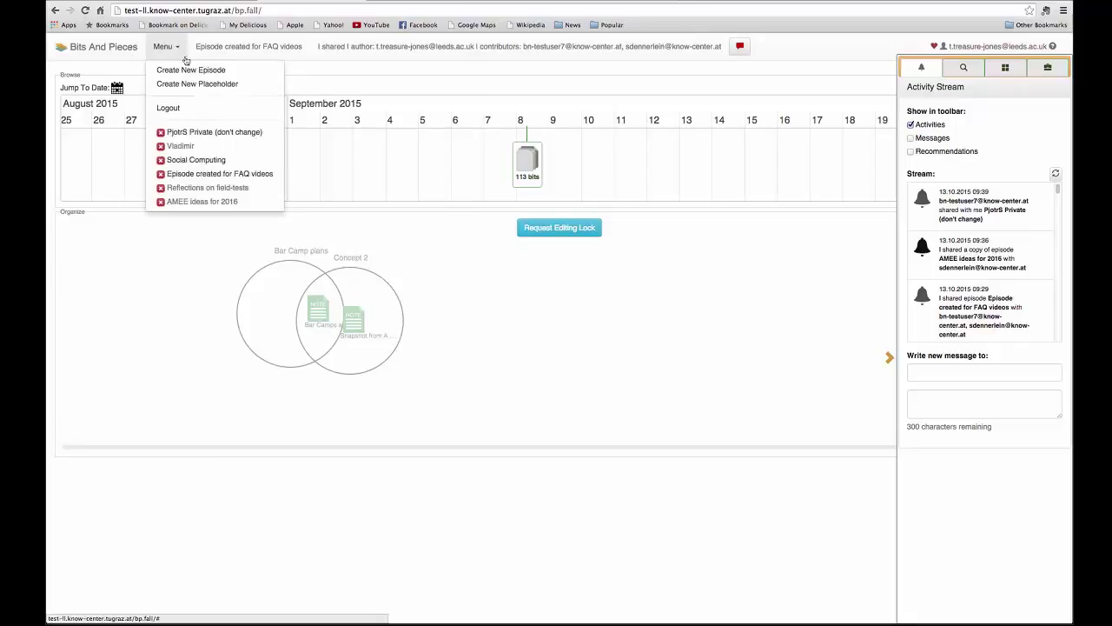